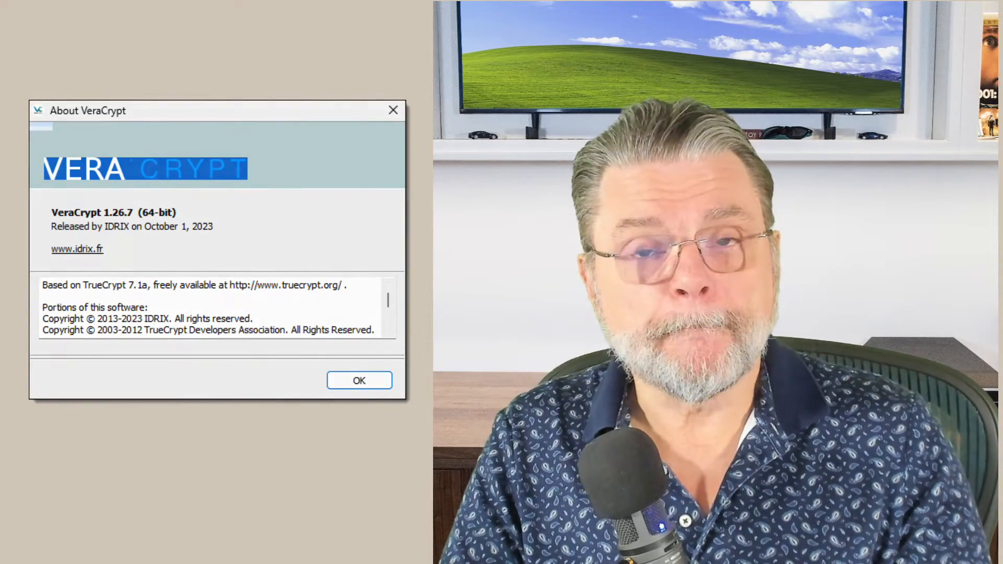
Step: Dismiss the About VeraCrypt dialog (version 1.26.7) to return to the desktop
{"action": "left_click", "coordinate": [358, 380]}
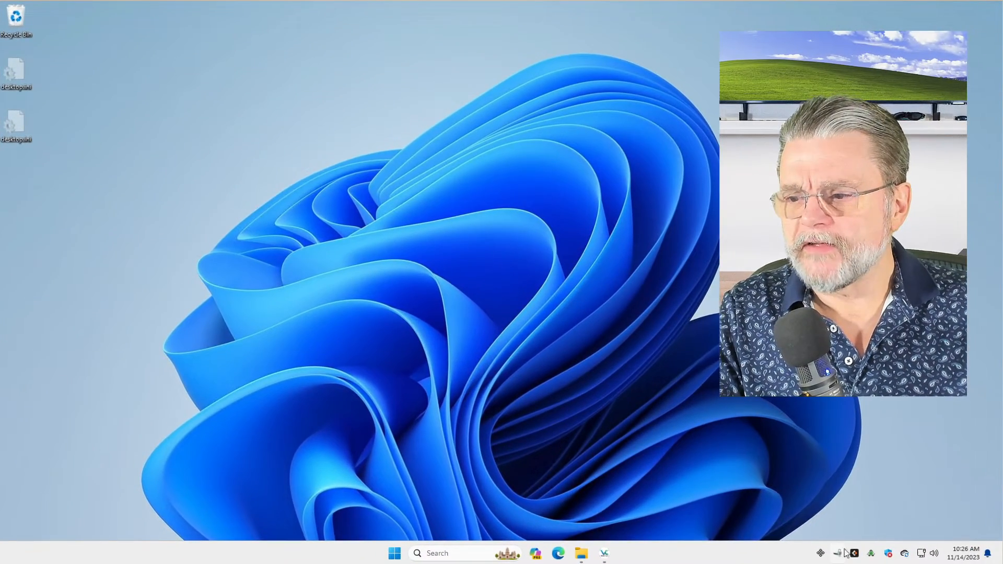
Step: Bring up VeraCrypt and browse the mounted P: volume (mystuff.hc) in File Explorer
{"action": "left_click", "coordinate": [602, 553]}
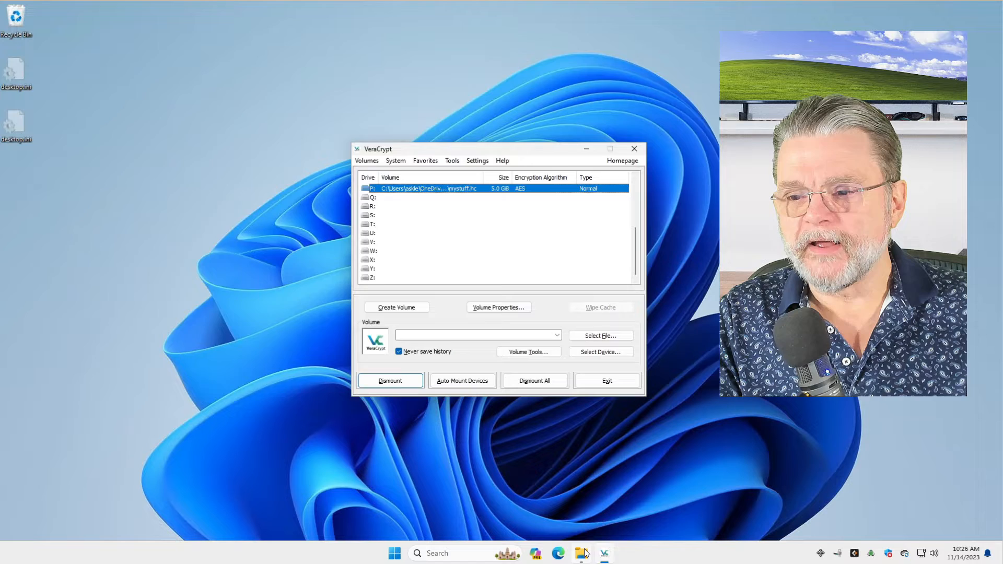
{"action": "left_click", "coordinate": [580, 554]}
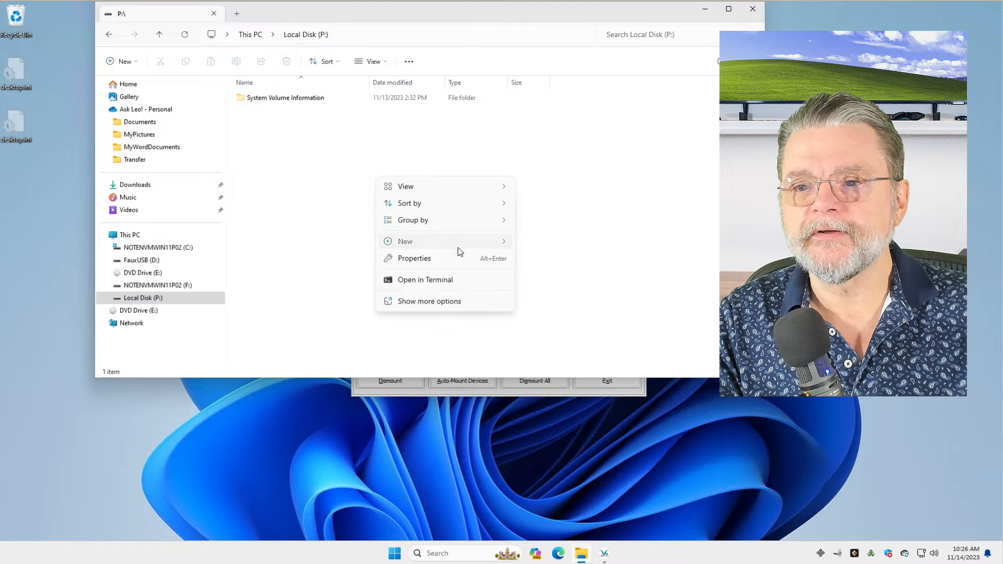
Step: Create a new text document named secrets.txt on the P: drive
{"action": "left_click", "coordinate": [405, 241]}
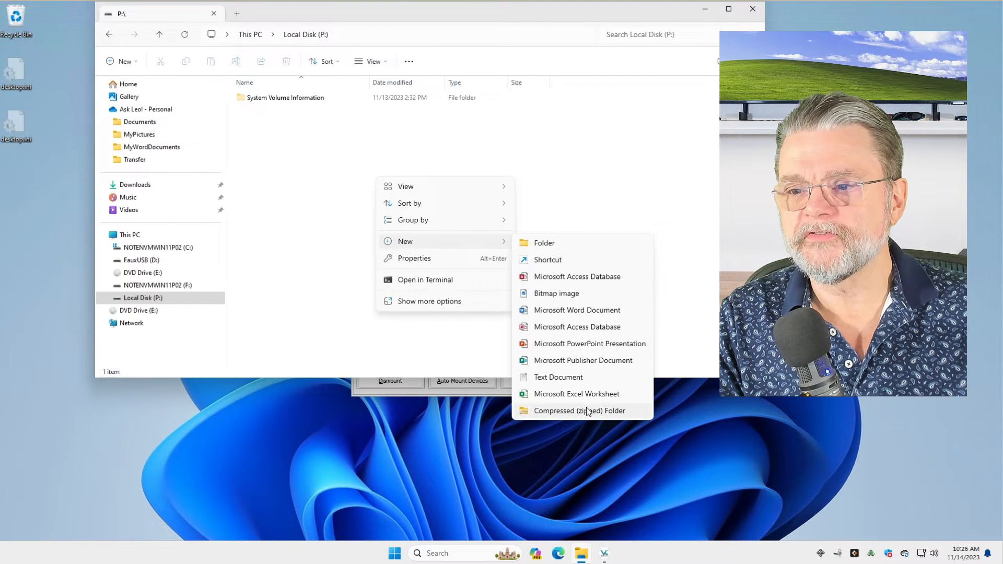
{"action": "left_click", "coordinate": [558, 377]}
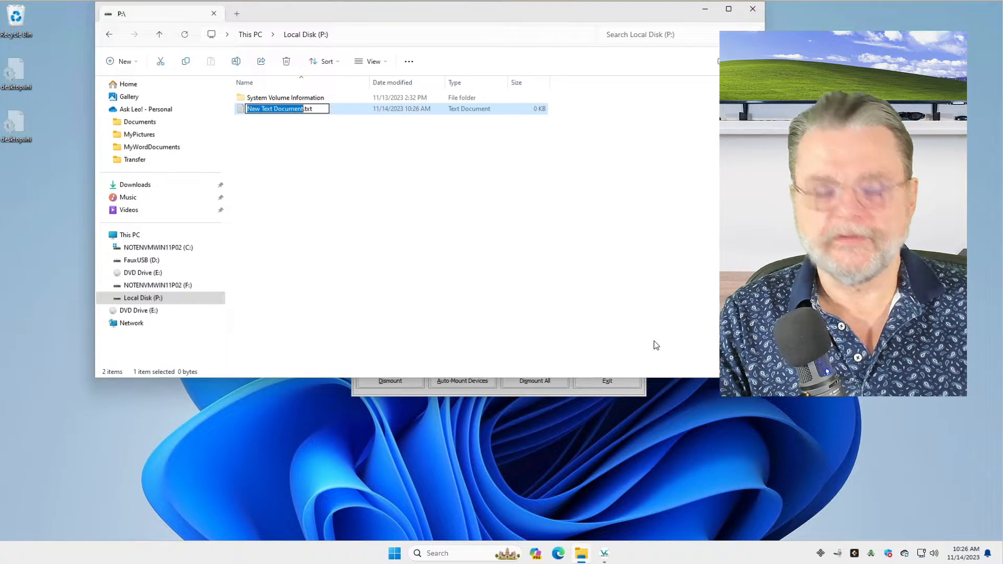
{"action": "type", "text": "secrets.txt"}
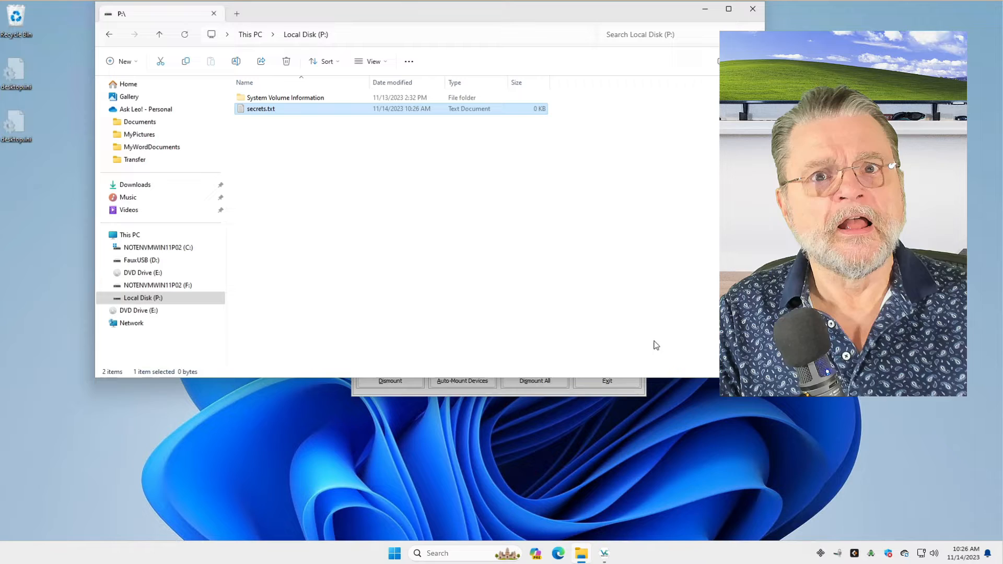
{"action": "mouse_move", "coordinate": [448, 226]}
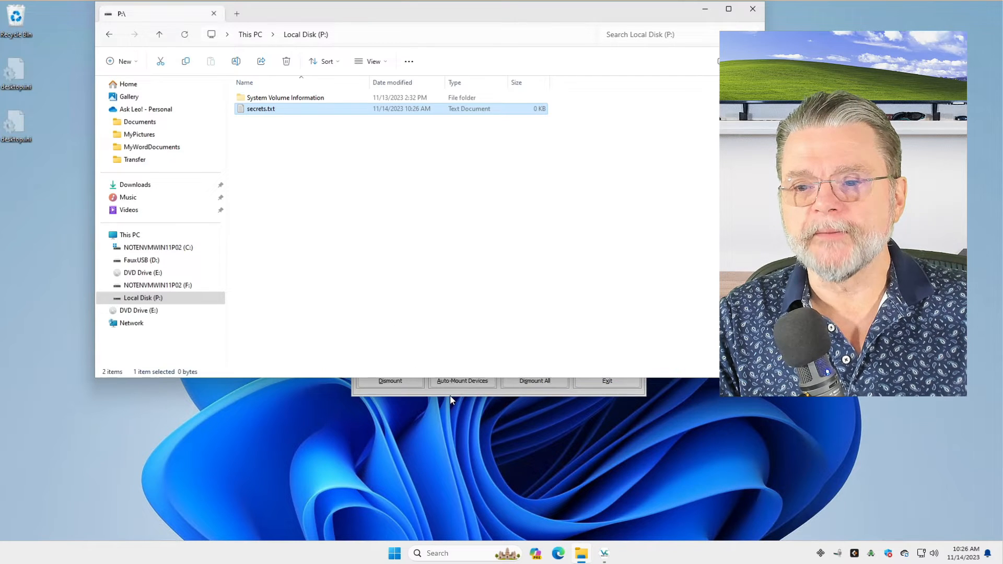
Step: Dismount the P: volume and dismiss the 'Location is not available' error
{"action": "left_click", "coordinate": [157, 247]}
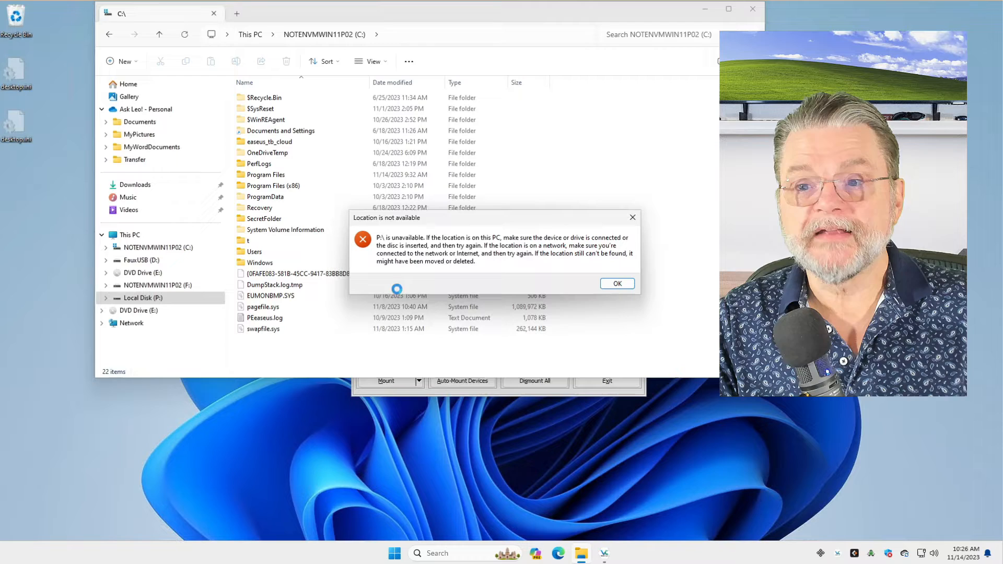
{"action": "left_click", "coordinate": [616, 283]}
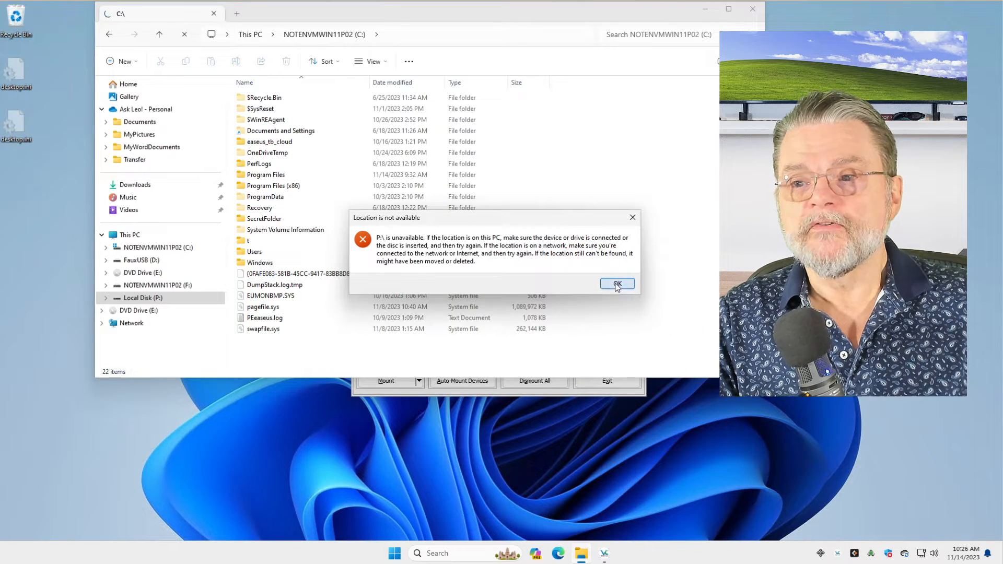
{"action": "left_click", "coordinate": [616, 284]}
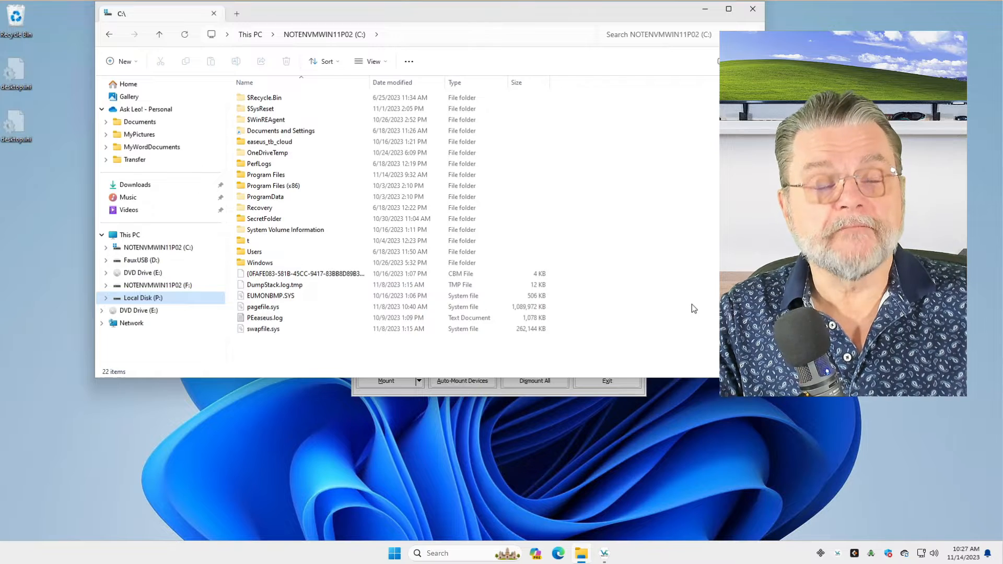
{"action": "mouse_move", "coordinate": [672, 287]}
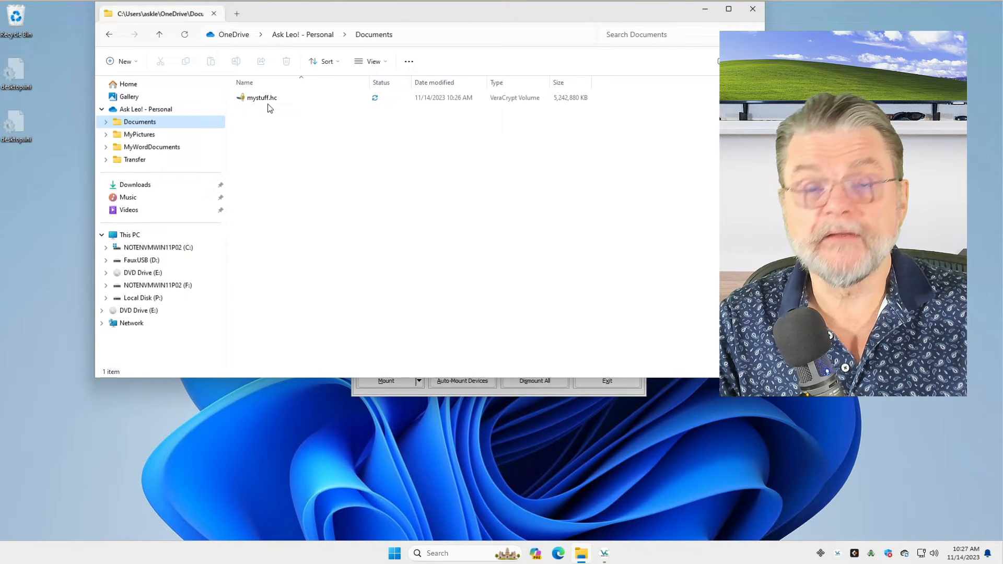
{"action": "mouse_move", "coordinate": [392, 195]}
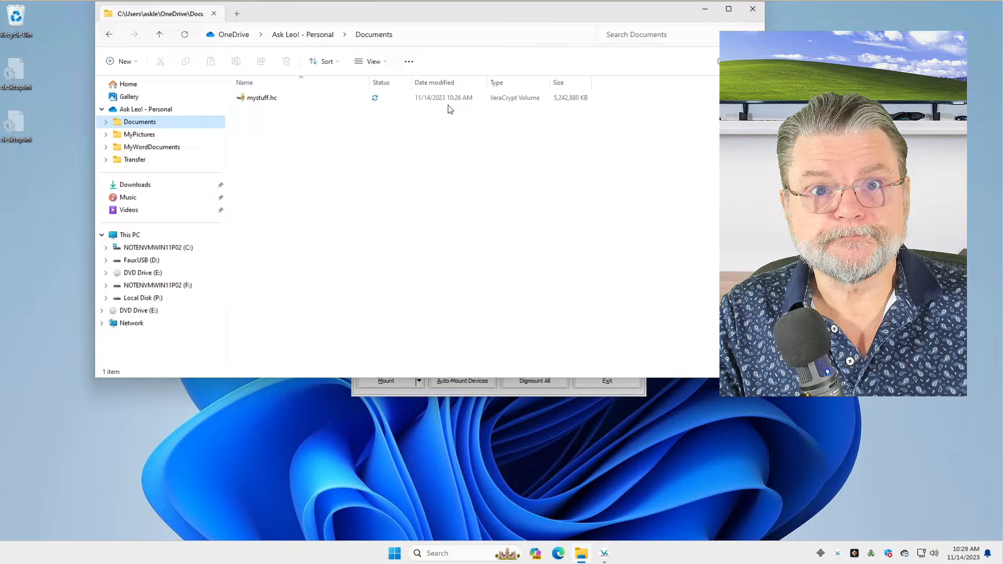
{"action": "mouse_move", "coordinate": [623, 228]}
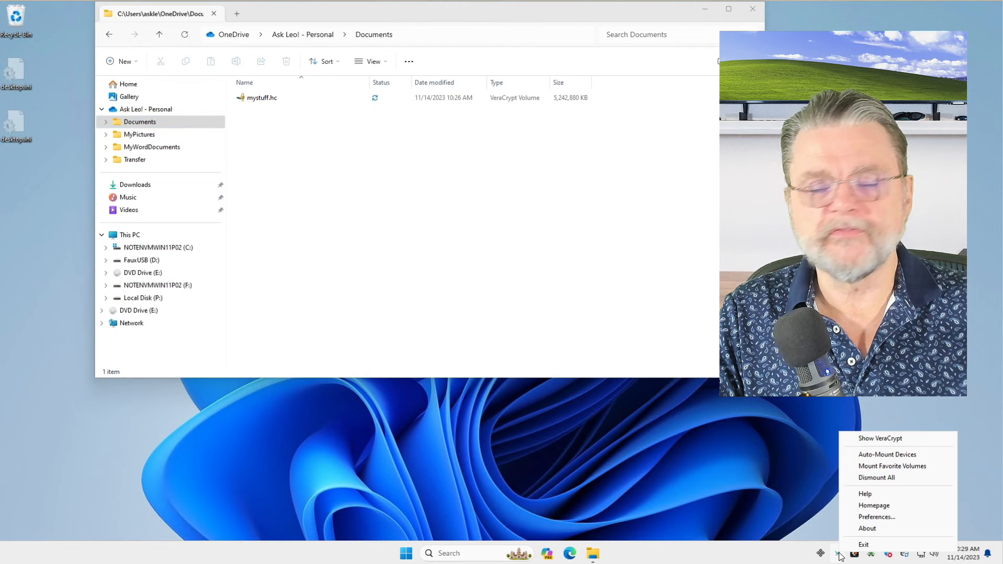
Step: Uncheck 'Preserve modification timestamp of file containers' in Preferences and save with OK
{"action": "left_click", "coordinate": [876, 517]}
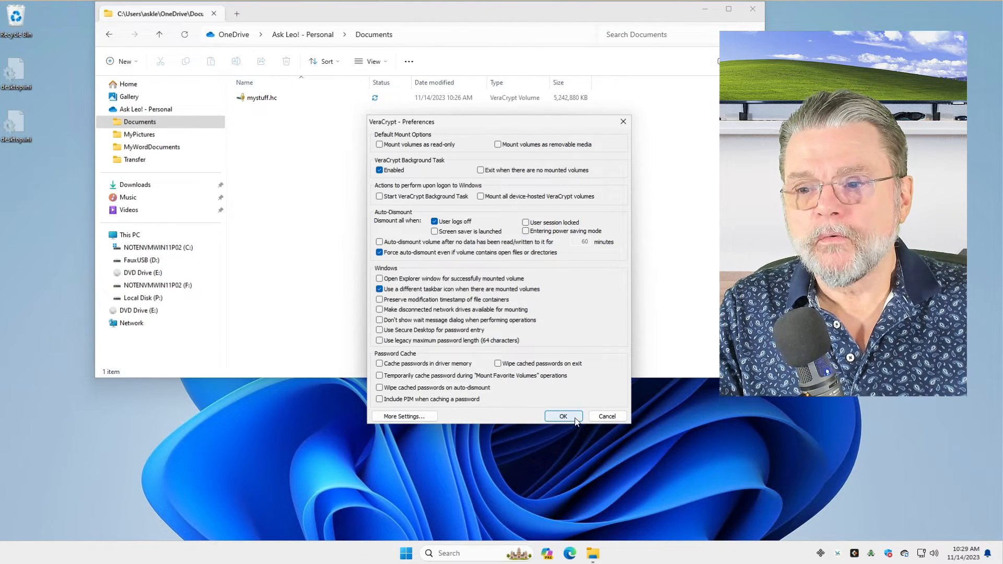
{"action": "left_click", "coordinate": [562, 416]}
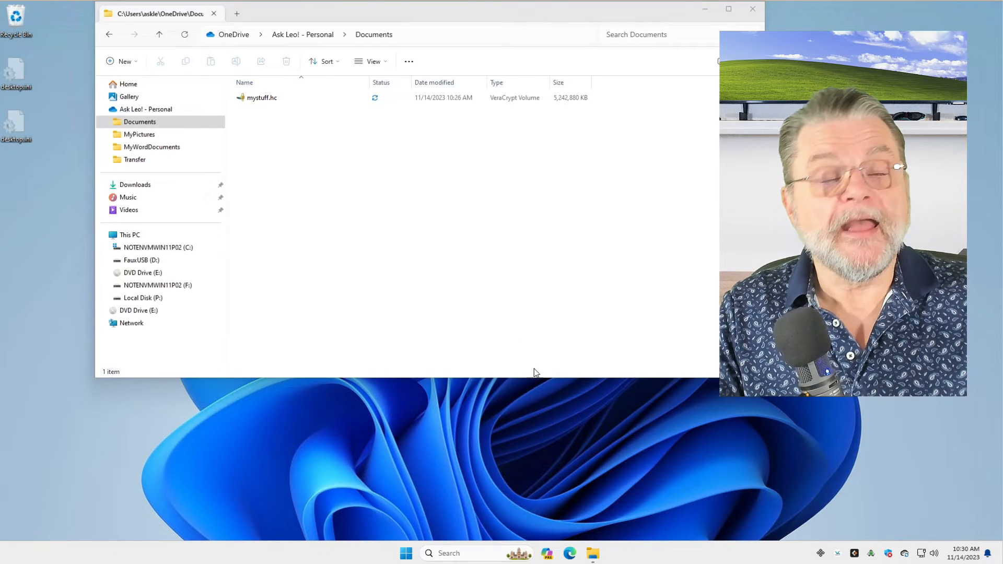